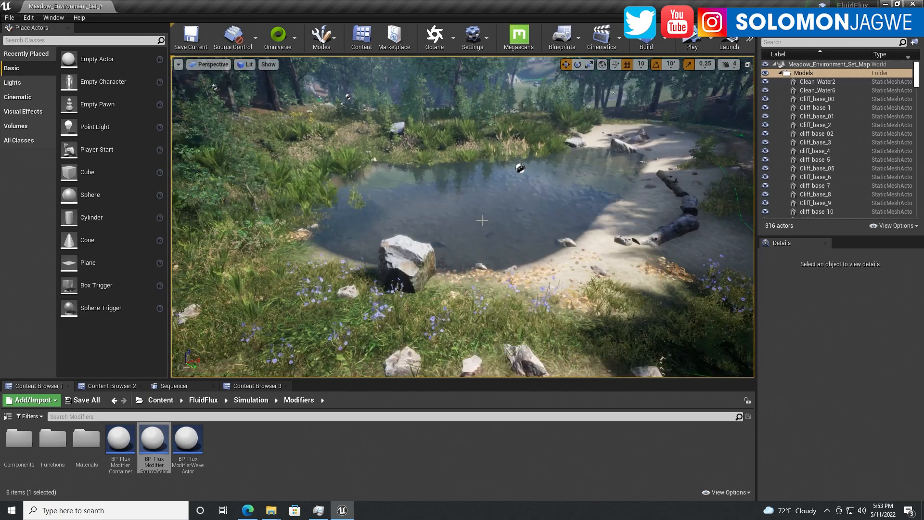
Hide the Clean_Water6 pond water mesh in the editor and mark it Actor Hidden In Game
{"action": "left_click_drag", "start_coordinate": [481, 220], "coordinate": [386, 136]}
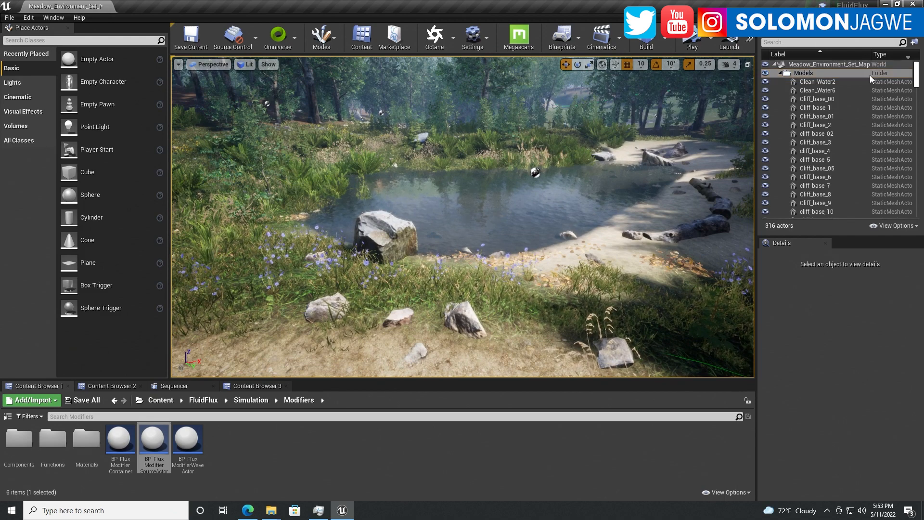
{"action": "left_click", "coordinate": [813, 73]}
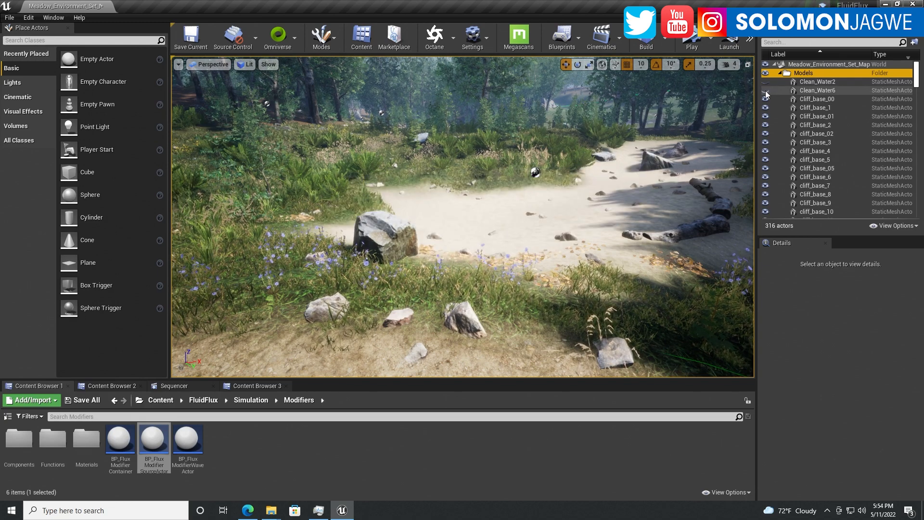
{"action": "left_click", "coordinate": [816, 90]}
{"action": "type", "text": "r"}
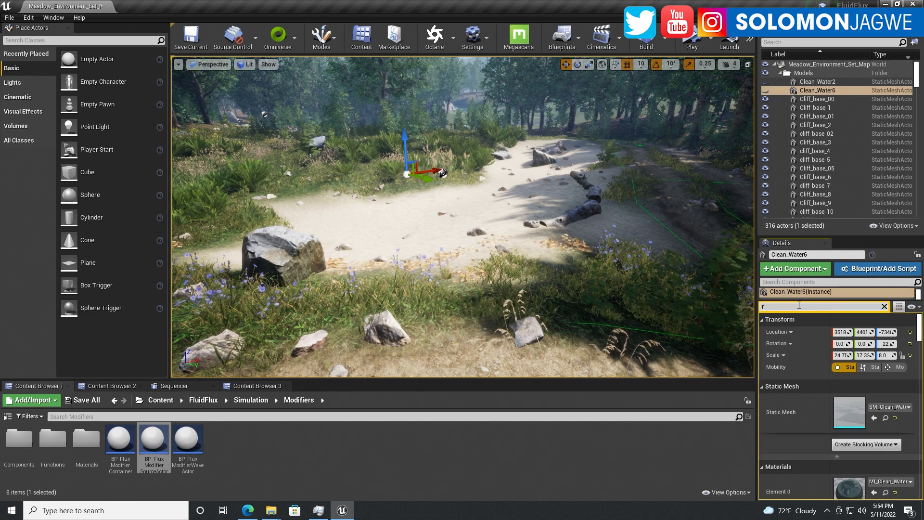
{"action": "type", "text": "end"}
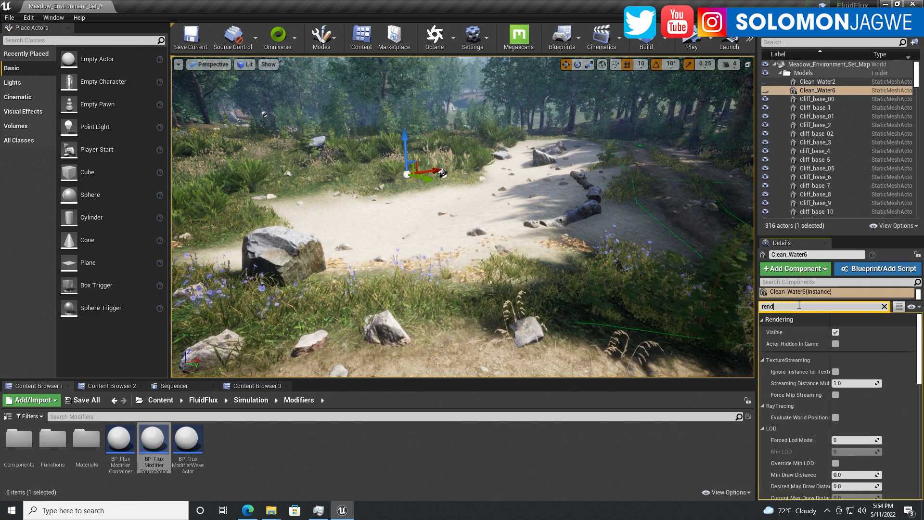
{"action": "mouse_move", "coordinate": [835, 343]}
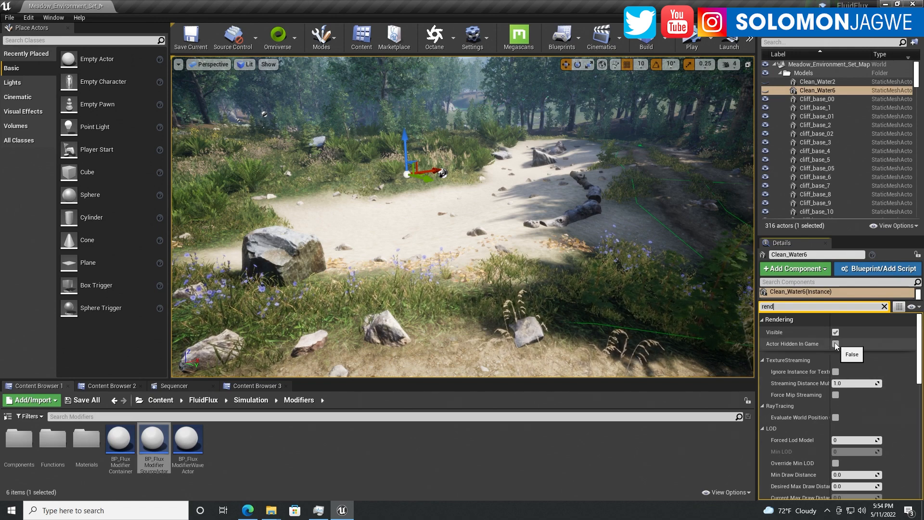
{"action": "left_click", "coordinate": [835, 344]}
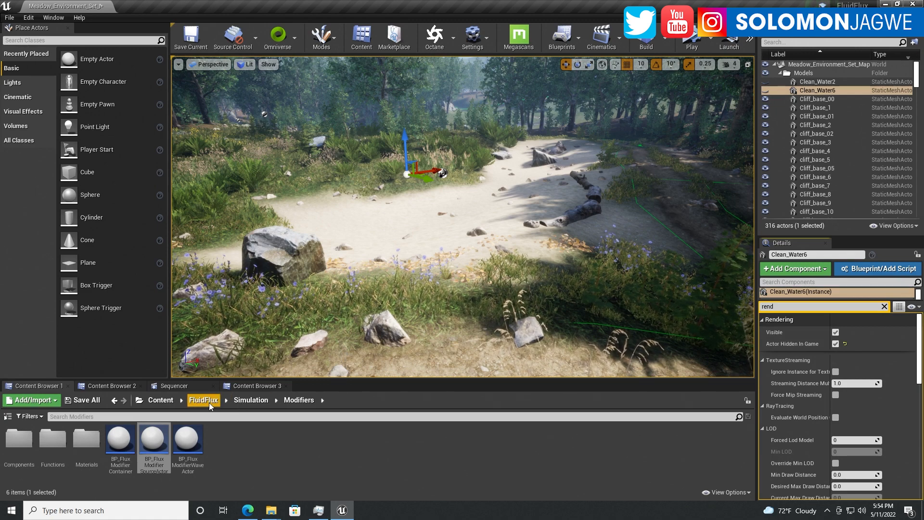
{"action": "left_click", "coordinate": [246, 510]}
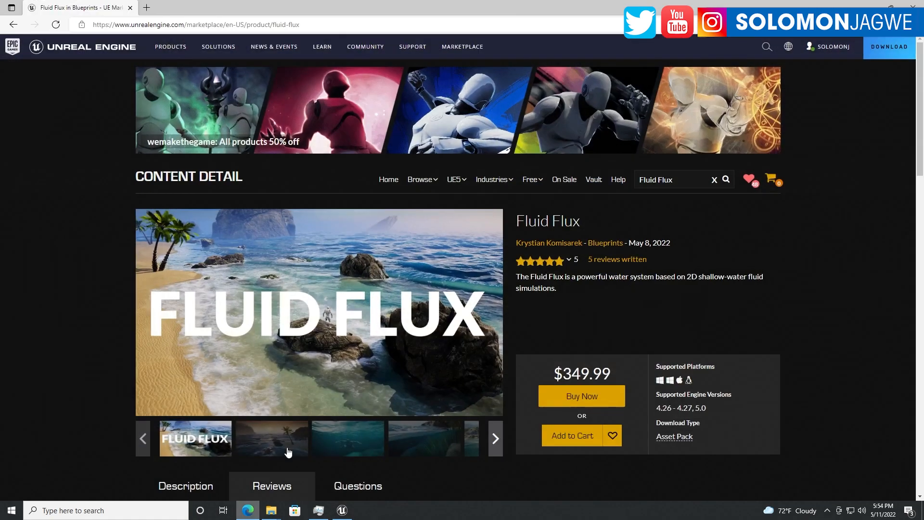
{"action": "scroll", "scroll_direction": "down", "scroll_amount": 3}
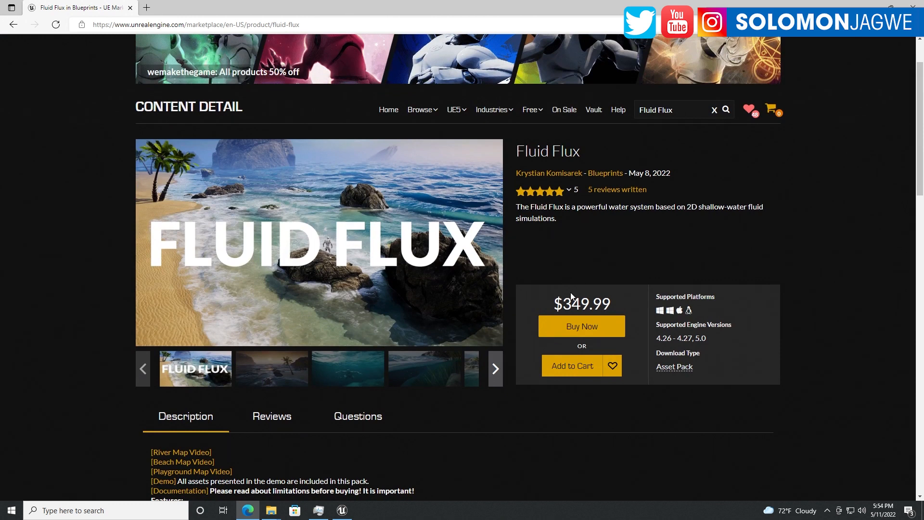
{"action": "mouse_move", "coordinate": [586, 162]}
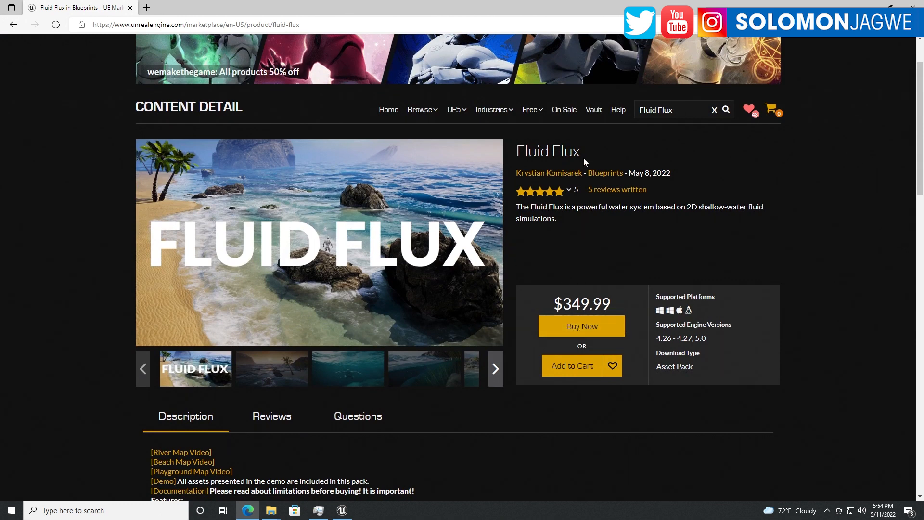
{"action": "left_click", "coordinate": [318, 242]}
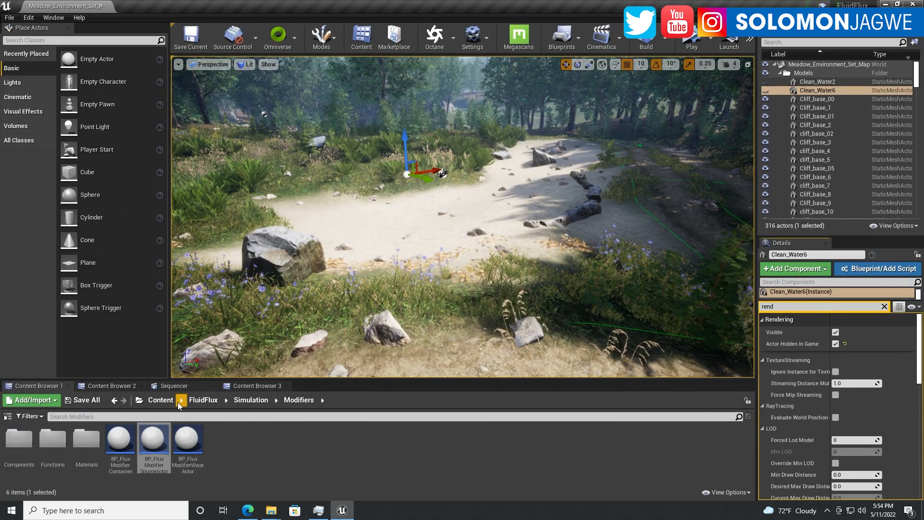
Navigate to Content > FluidFlux > Simulation > Blueprints to place BP_FluxSimulation over the pond
{"action": "left_click", "coordinate": [160, 400]}
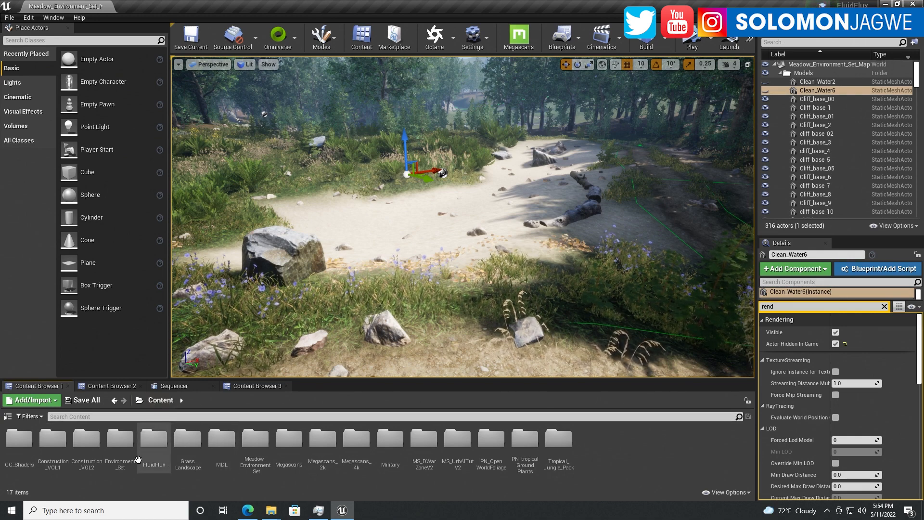
{"action": "mouse_move", "coordinate": [153, 440]}
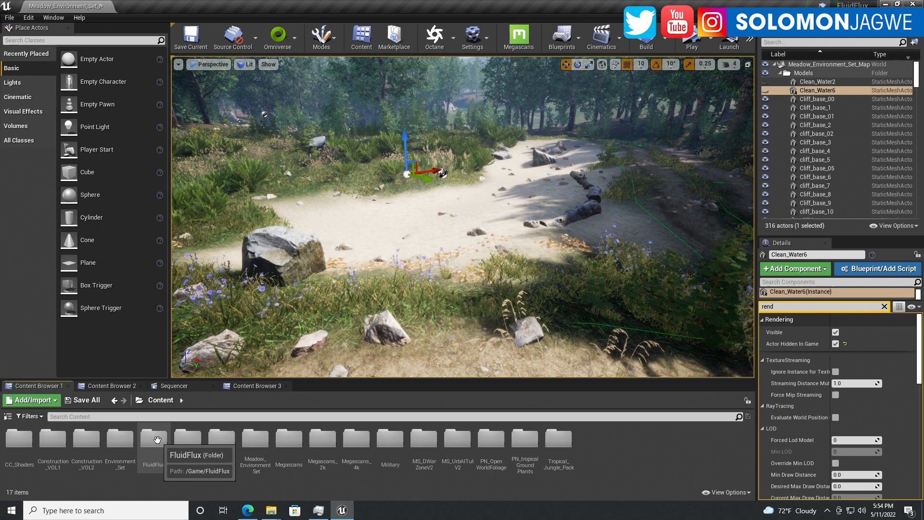
{"action": "double_click", "coordinate": [152, 437]}
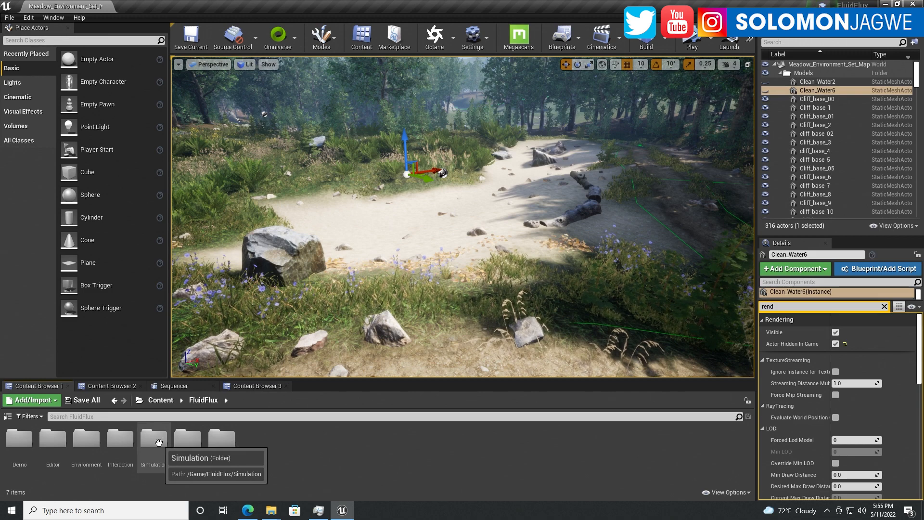
{"action": "left_click", "coordinate": [152, 437]}
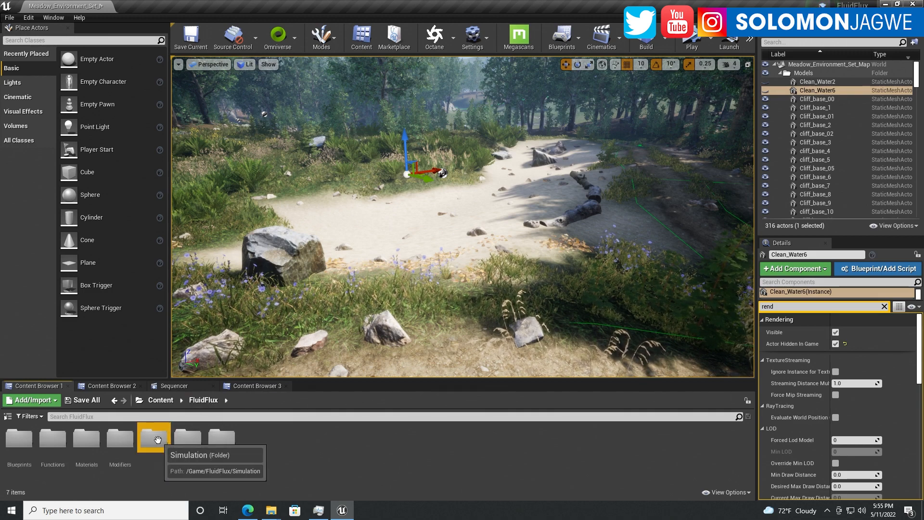
{"action": "double_click", "coordinate": [154, 438]}
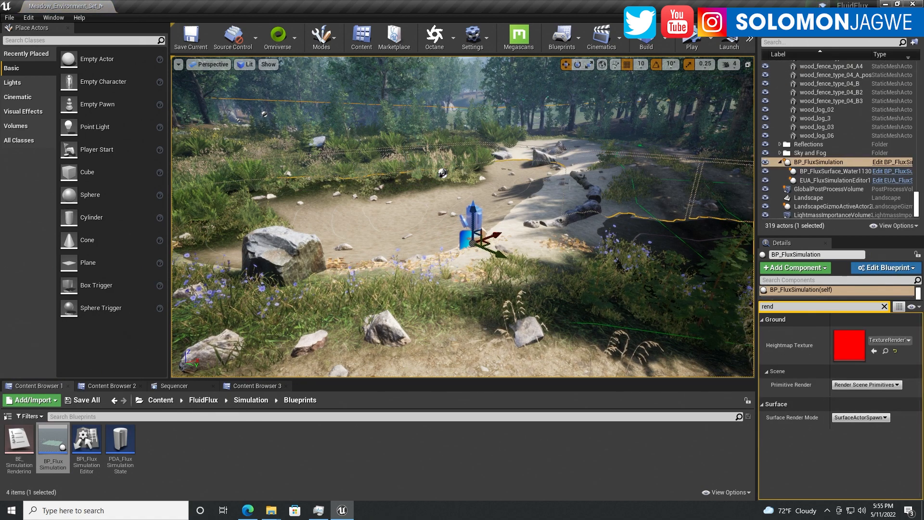
Move BP_FluxSimulation so its bounds box encloses the dry pond basin
{"action": "left_click", "coordinate": [703, 37]}
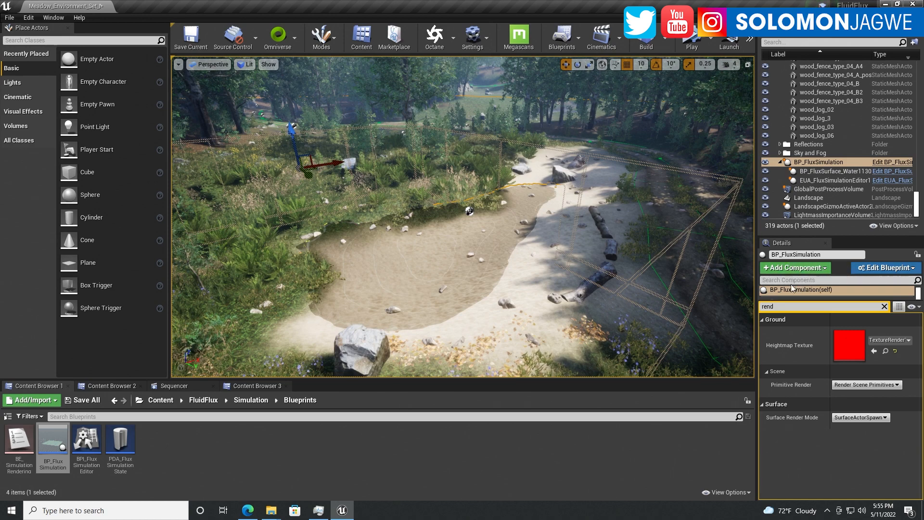
Filter the simulation's properties by 'he' and set its area world height to 20
{"action": "left_click", "coordinate": [883, 306]}
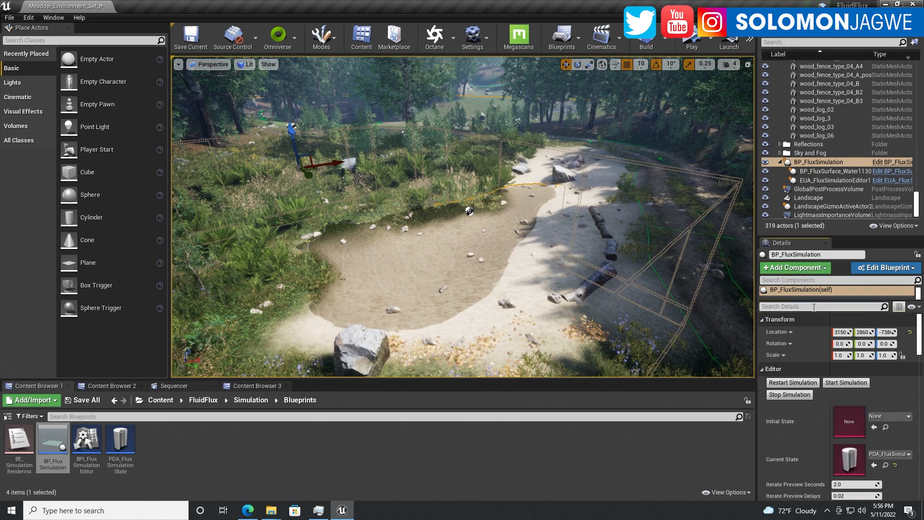
{"action": "type", "text": "hei"}
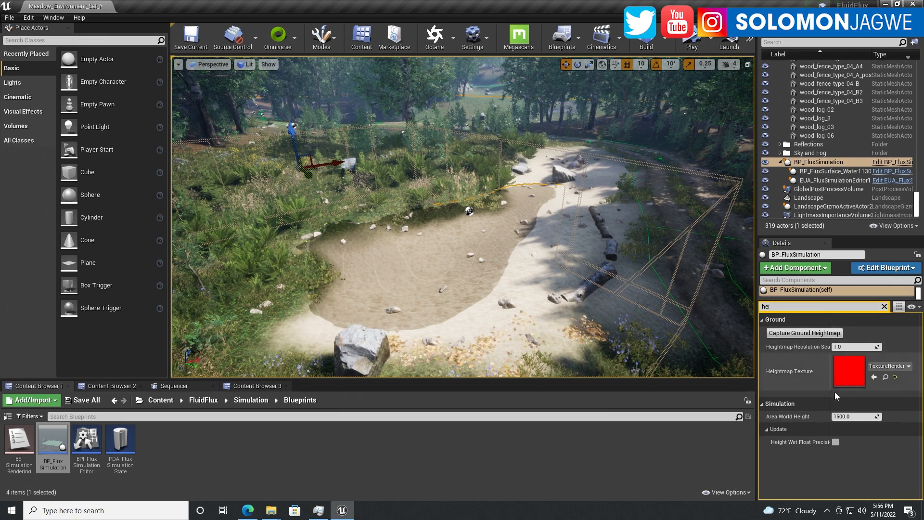
{"action": "left_click", "coordinate": [854, 416]}
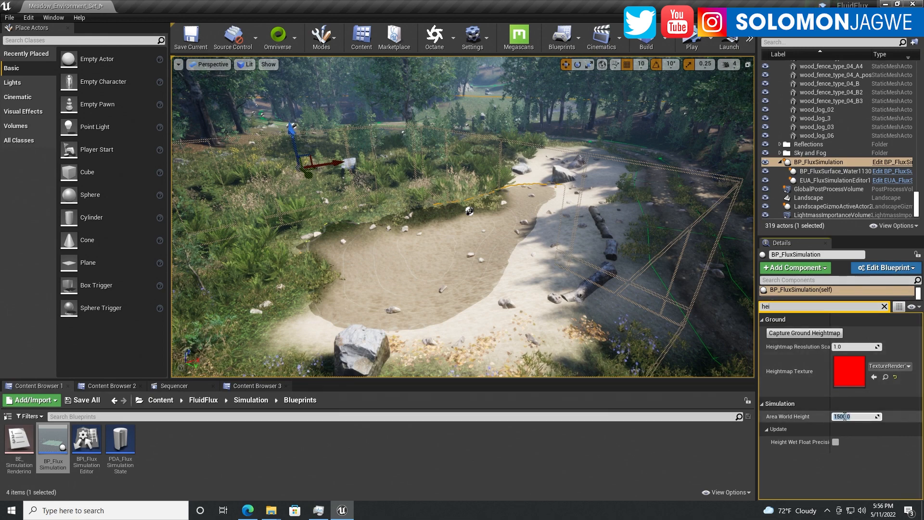
{"action": "type", "text": "20.0"}
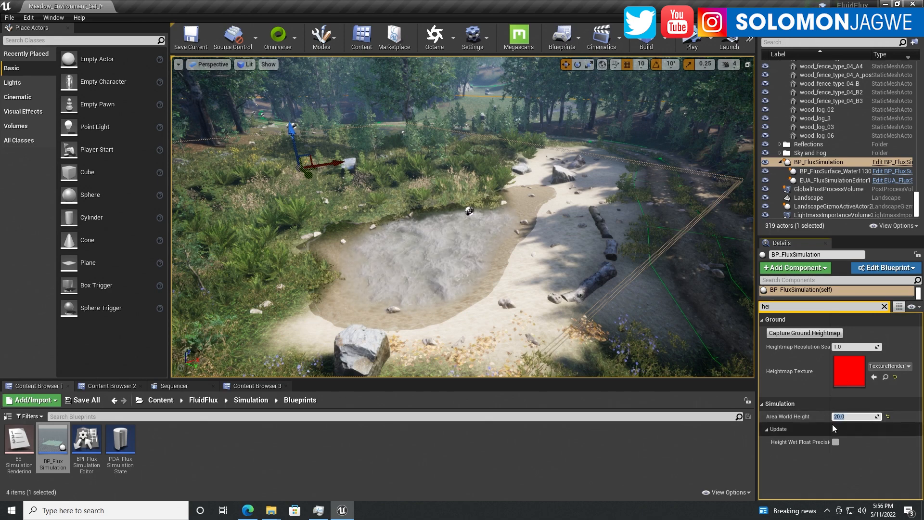
{"action": "type", "text": "2000"}
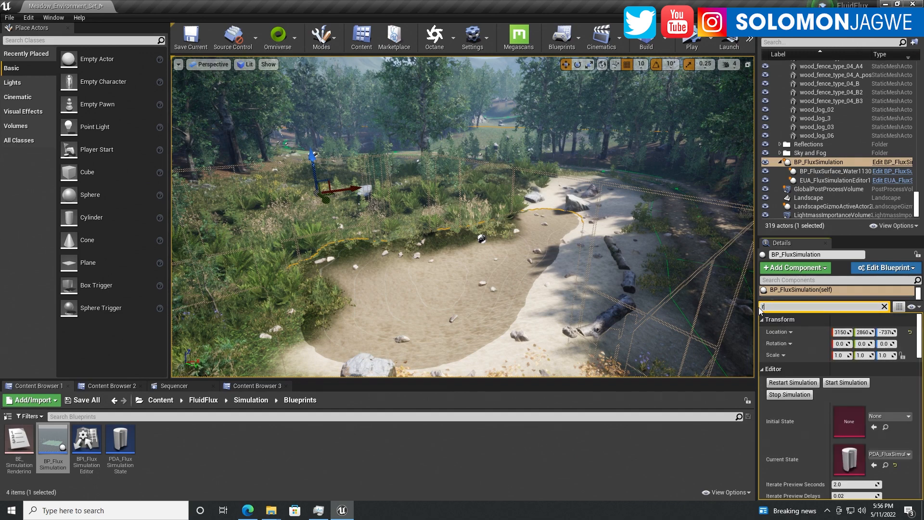
Set the simulation's Area Resolution X from 512 to 256
{"action": "type", "text": "res"}
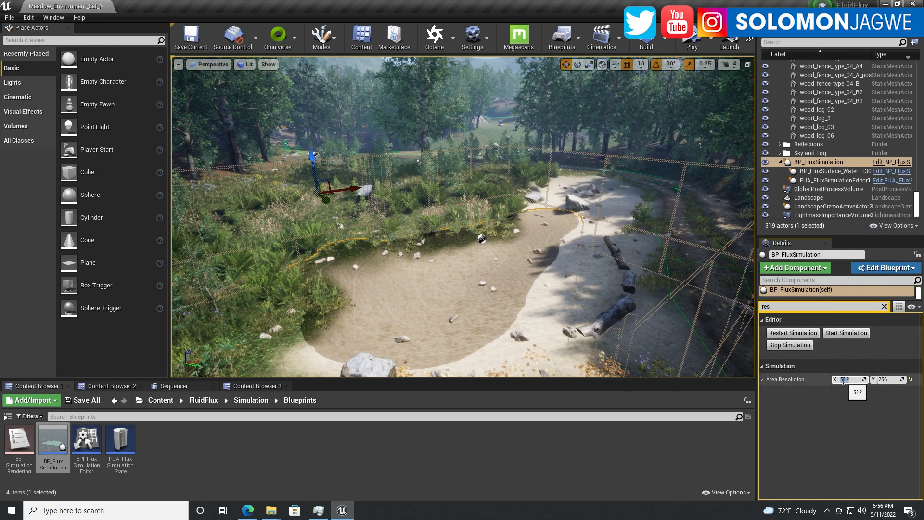
{"action": "type", "text": "256"}
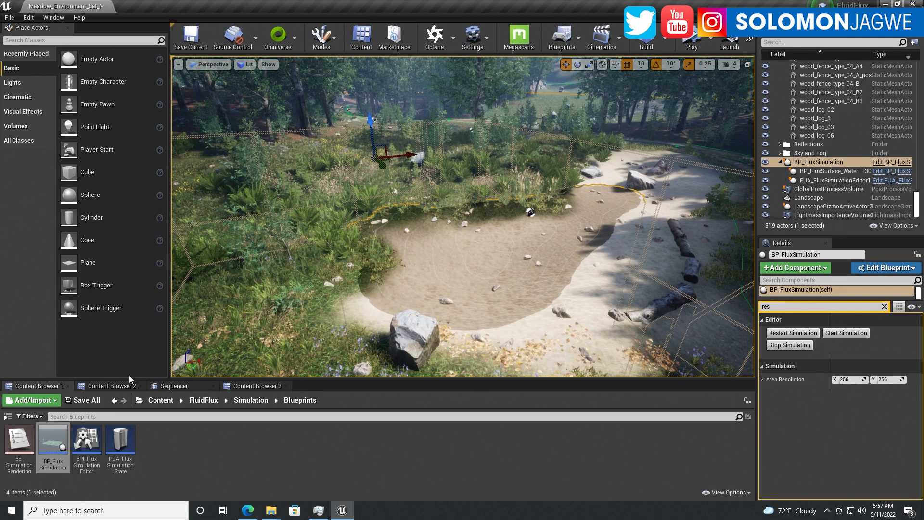
From FluidFlux/Simulation/Modifiers, place a BP_FluxModifierSourceActor in the pond basin
{"action": "left_click", "coordinate": [197, 415]}
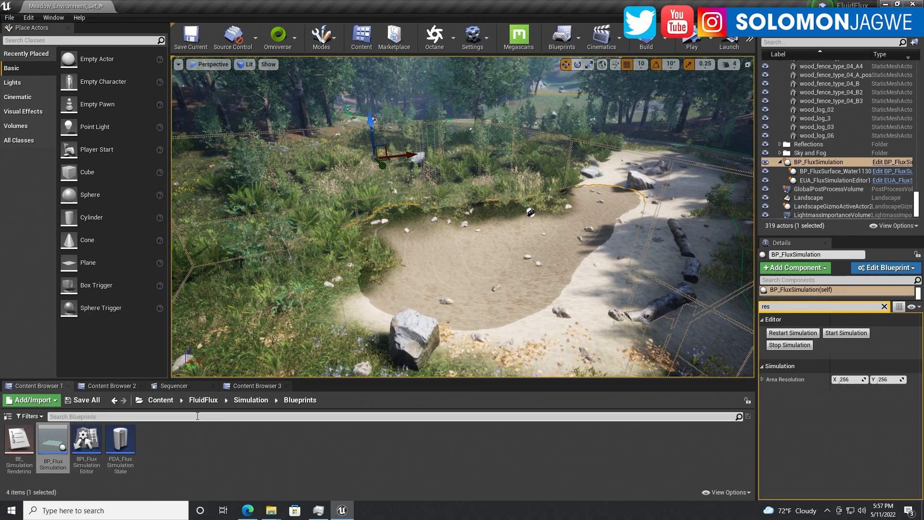
{"action": "left_click", "coordinate": [250, 399]}
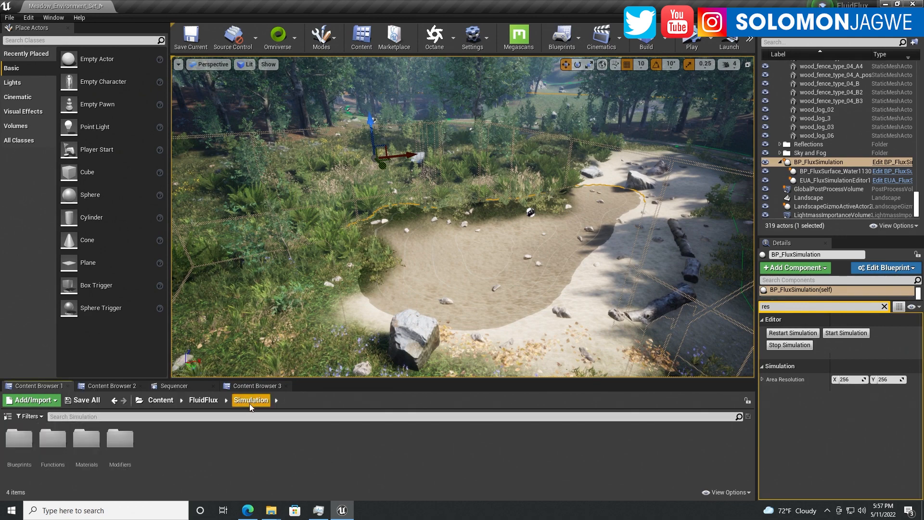
{"action": "mouse_move", "coordinate": [120, 438]}
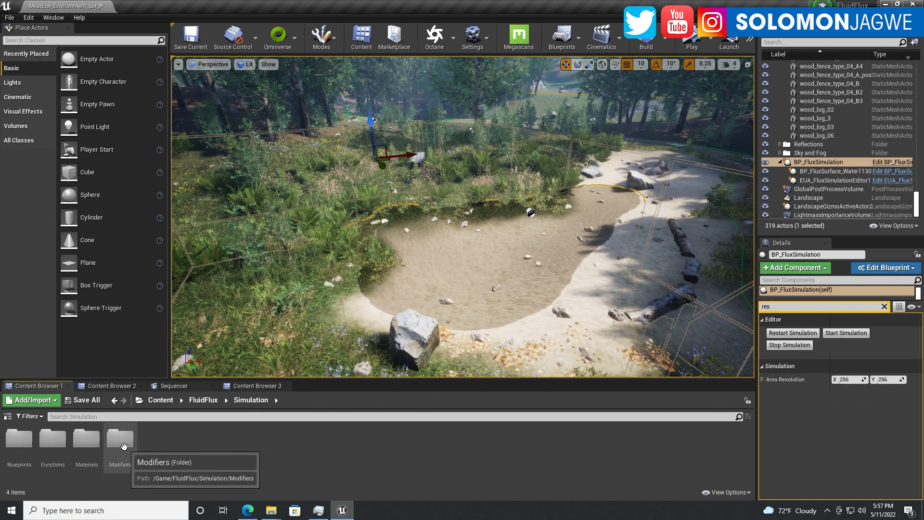
{"action": "double_click", "coordinate": [119, 437]}
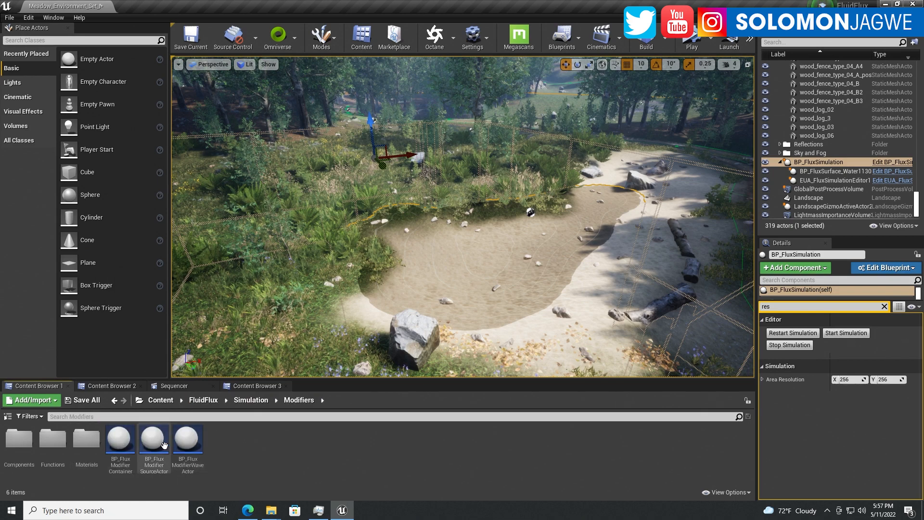
{"action": "mouse_move", "coordinate": [153, 439]}
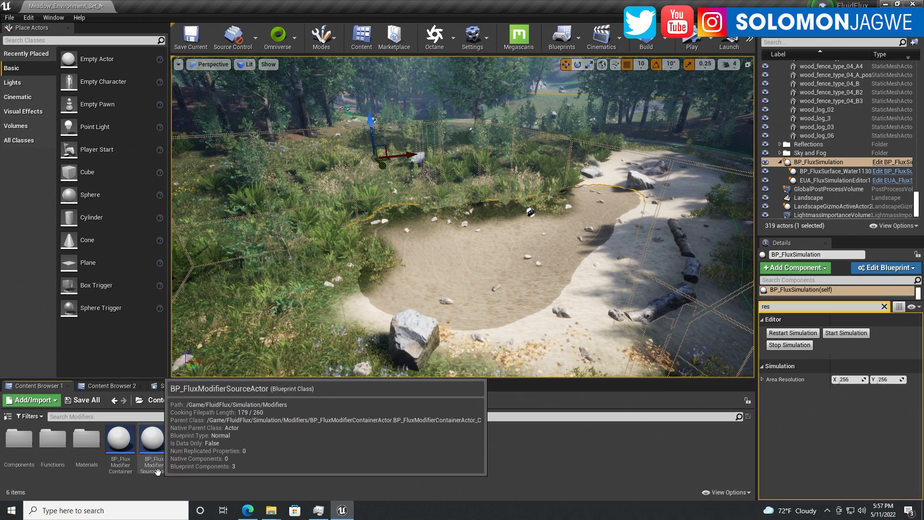
{"action": "left_click", "coordinate": [153, 437]}
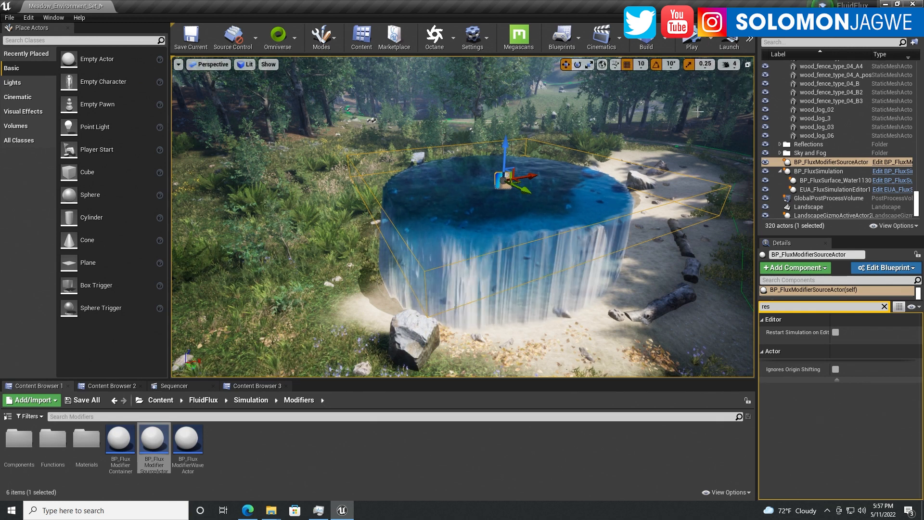
Scale the water source into a narrow column, preview the flow with Simulate, then reselect the source
{"action": "left_click", "coordinate": [702, 47]}
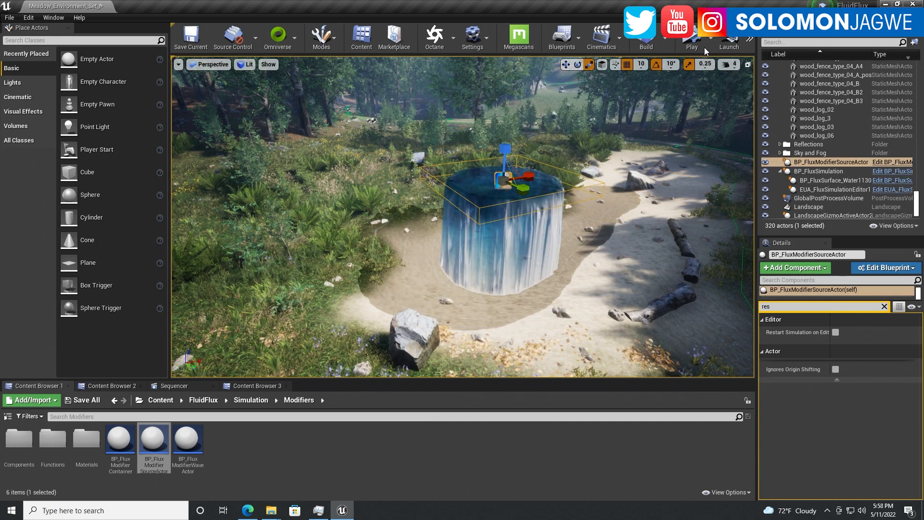
{"action": "left_click", "coordinate": [691, 35]}
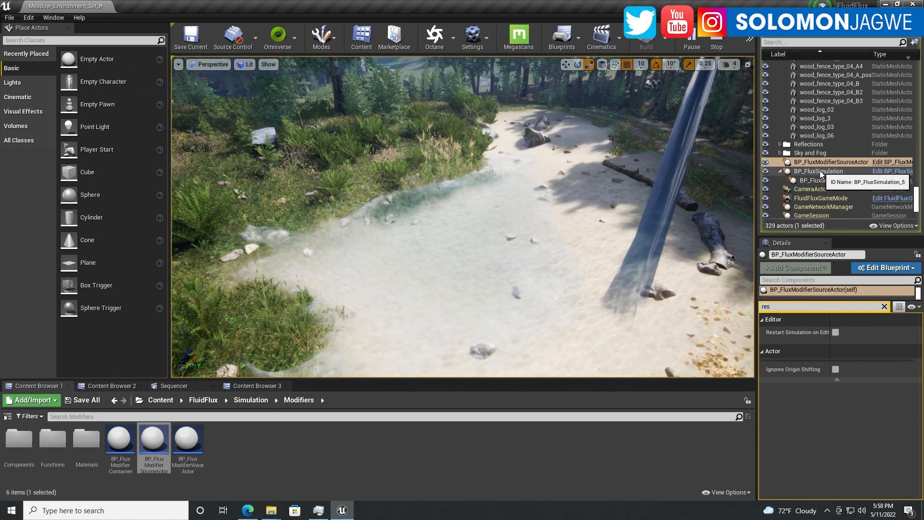
{"action": "left_click", "coordinate": [810, 170]}
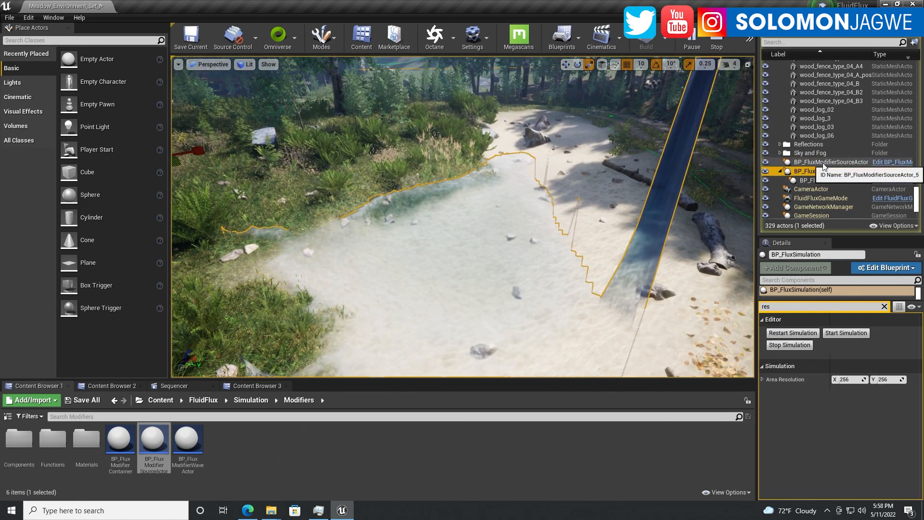
{"action": "left_click", "coordinate": [831, 161]}
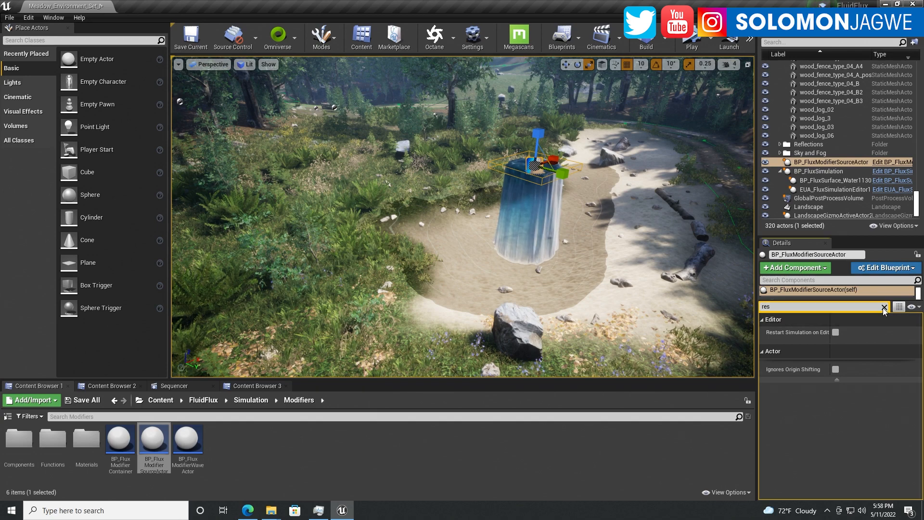
Set the FluxModifierSource component's Duration to 20 and choose Simulate as the preview mode
{"action": "left_click", "coordinate": [883, 306]}
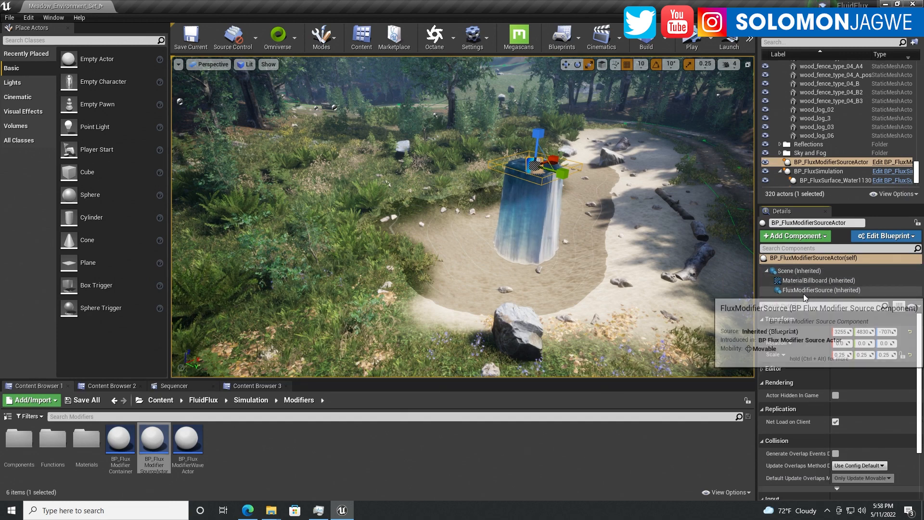
{"action": "left_click", "coordinate": [820, 289]}
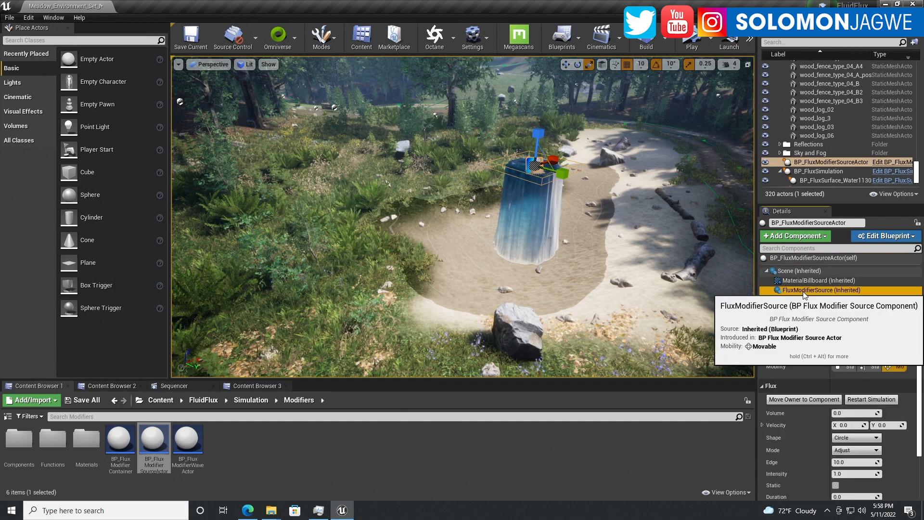
{"action": "left_click", "coordinate": [820, 289]}
{"action": "type", "text": "-1"}
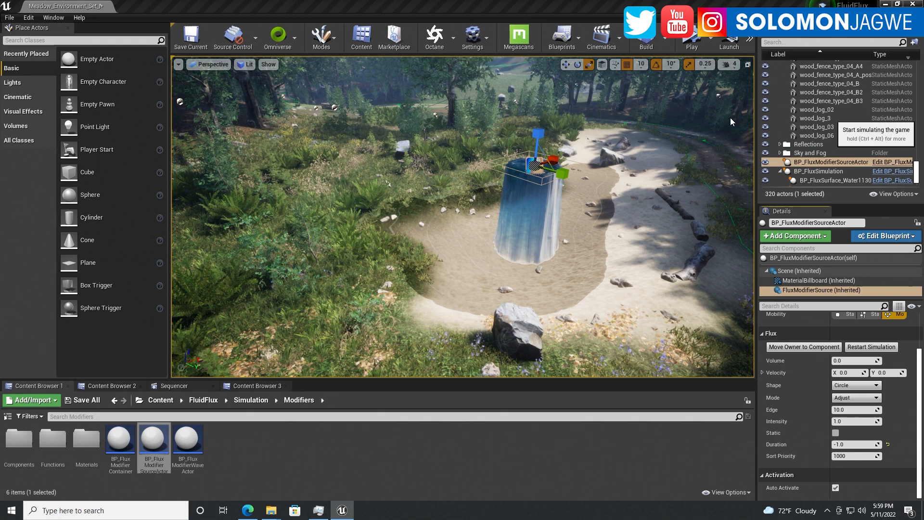
{"action": "left_click", "coordinate": [691, 35]}
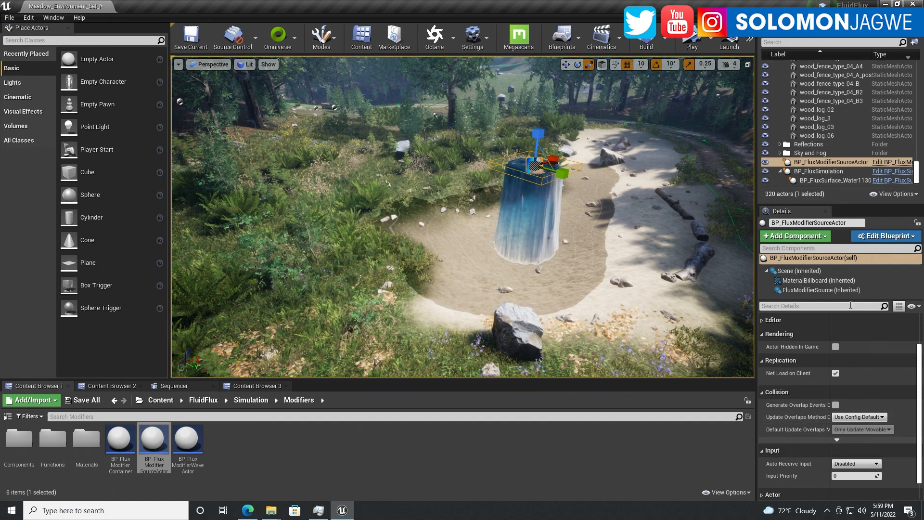
{"action": "left_click", "coordinate": [813, 290]}
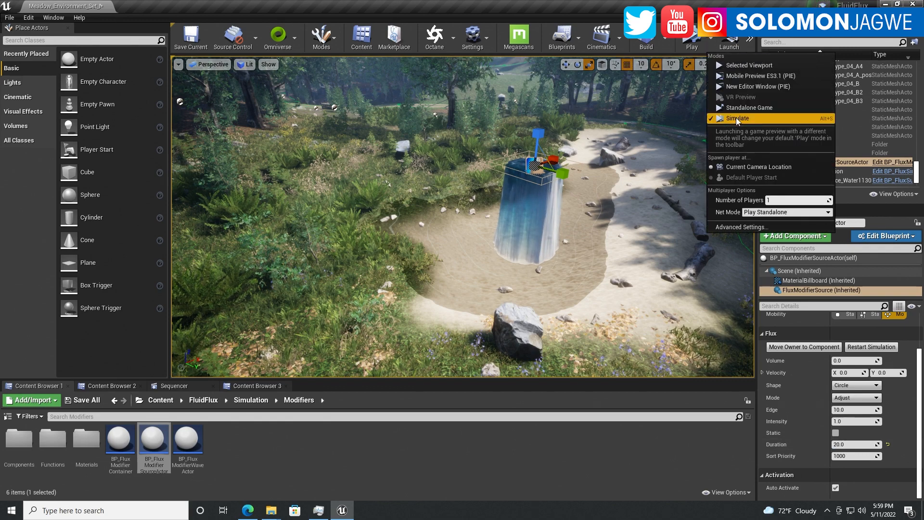
{"action": "left_click", "coordinate": [738, 118]}
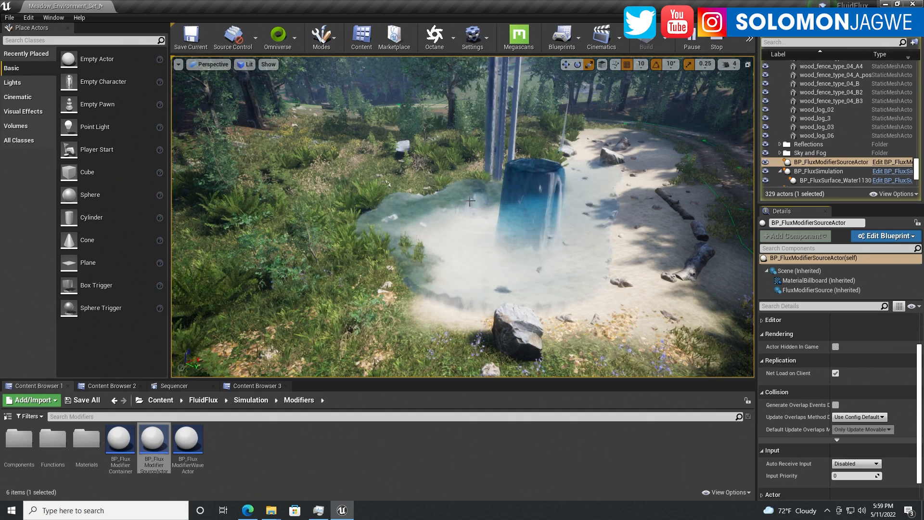
{"action": "mouse_move", "coordinate": [716, 46]}
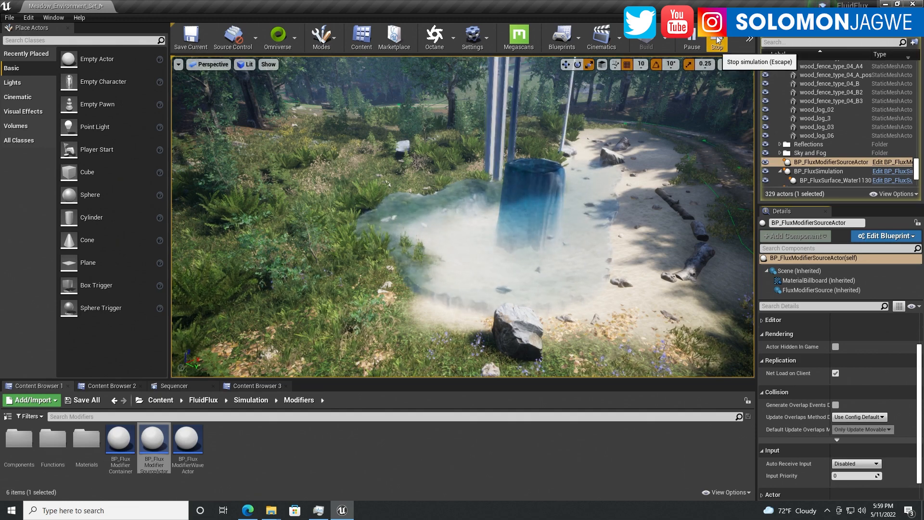
{"action": "left_click", "coordinate": [716, 38]}
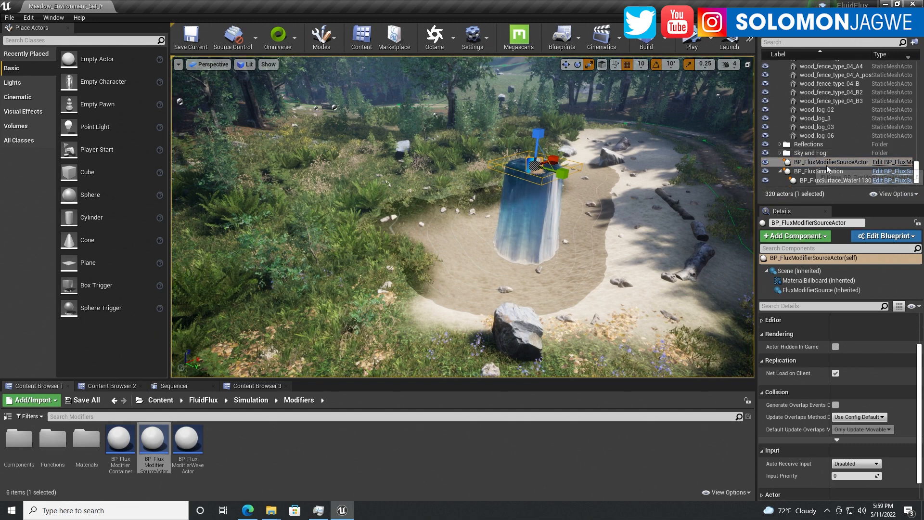
Keep Simulate as play mode and pull the camera back to show the whole simulation bounds
{"action": "left_click", "coordinate": [819, 170]}
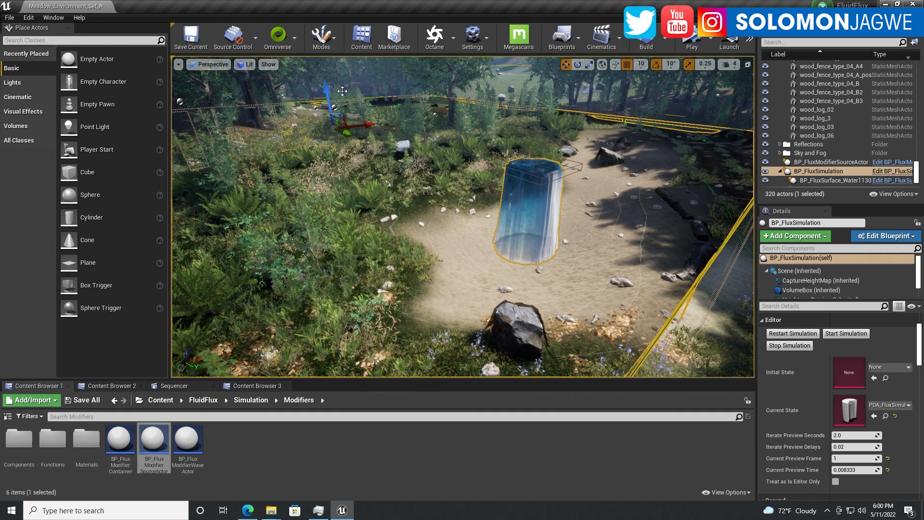
{"action": "left_click", "coordinate": [700, 47]}
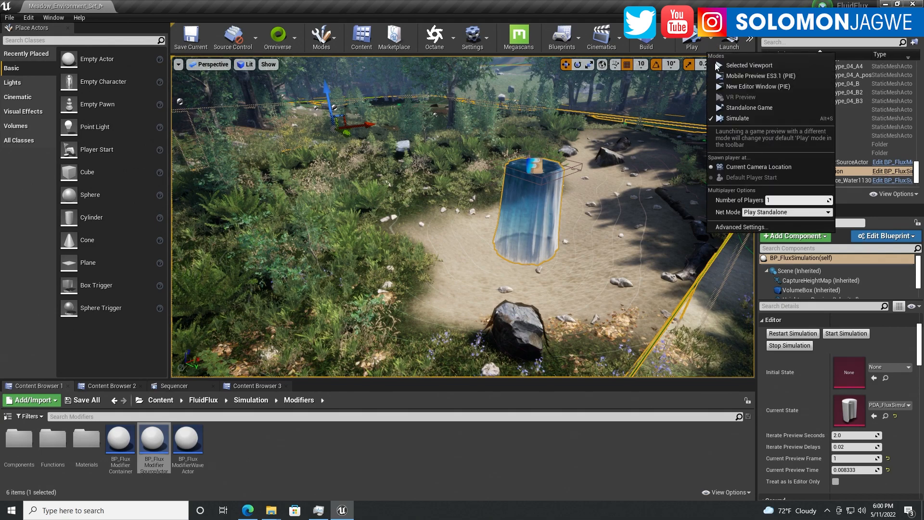
{"action": "left_click", "coordinate": [738, 118]}
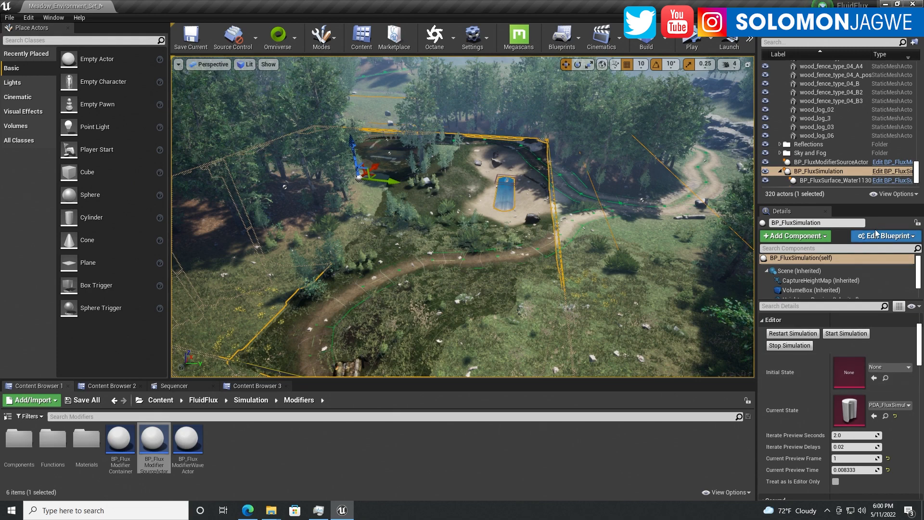
Filter the simulation's properties by 'res' to show Area Resolution at 512 by 512
{"action": "left_click", "coordinate": [798, 257]}
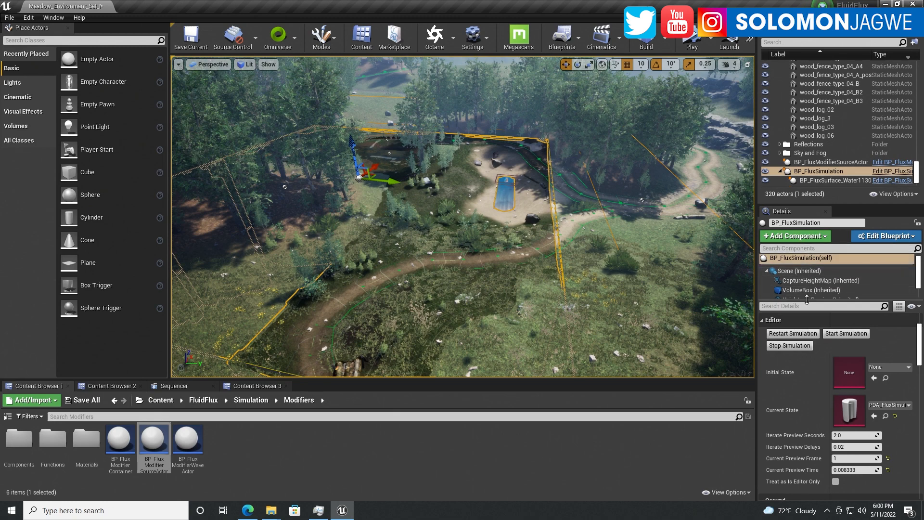
{"action": "left_click", "coordinate": [819, 305]}
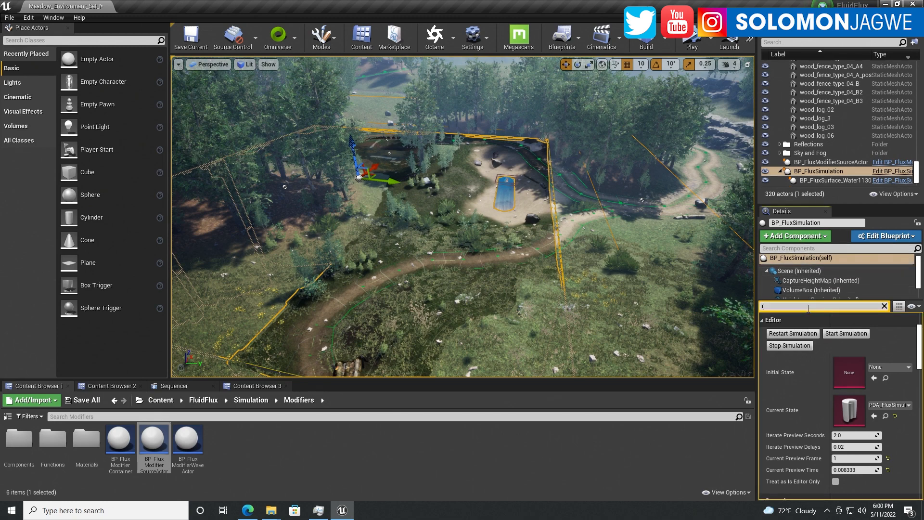
{"action": "type", "text": "es"}
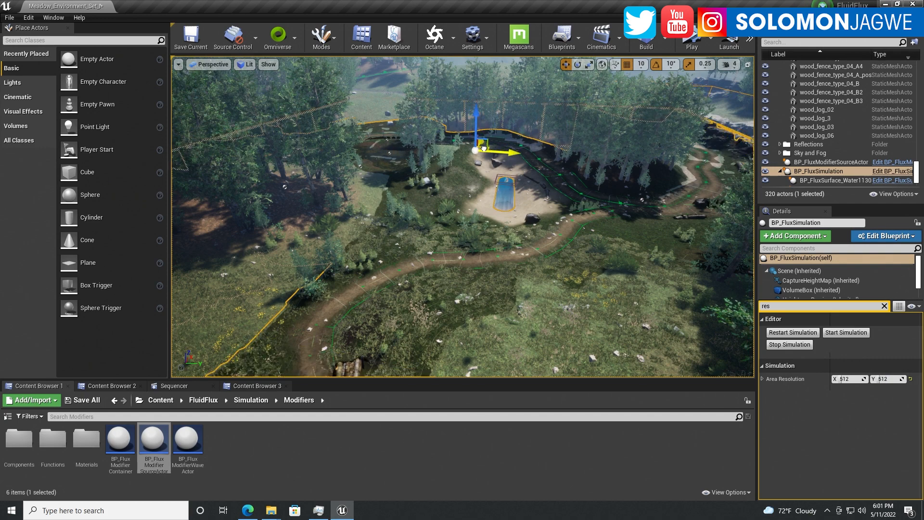
{"action": "mouse_move", "coordinate": [710, 47]}
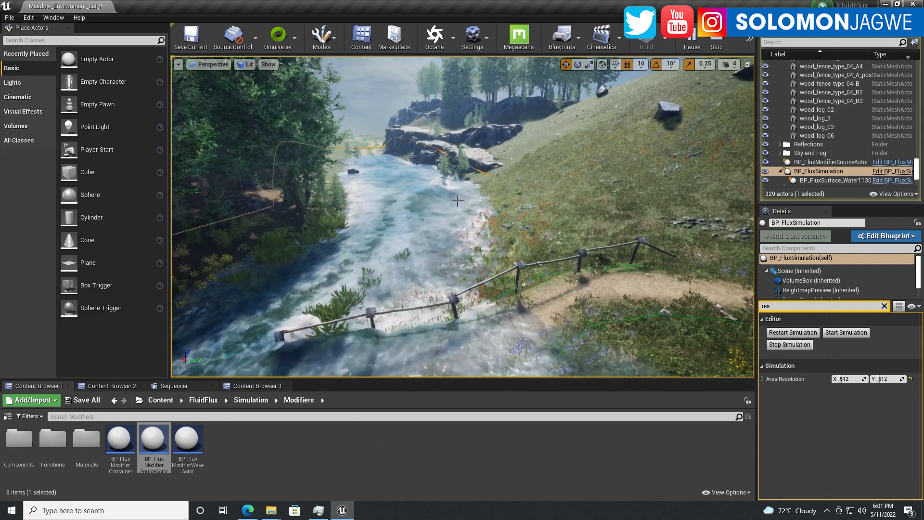
Fly the viewport camera along the flooded stream, past the rocks and around the tree cluster
{"action": "left_click_drag", "start_coordinate": [456, 200], "coordinate": [512, 233]}
{"action": "type", "text": "heigh"}
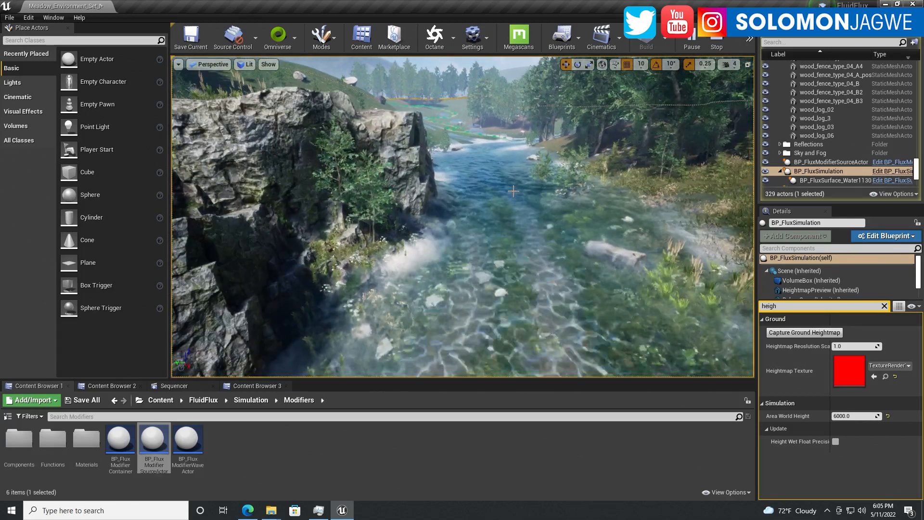
{"action": "left_click_drag", "start_coordinate": [512, 191], "coordinate": [524, 228]}
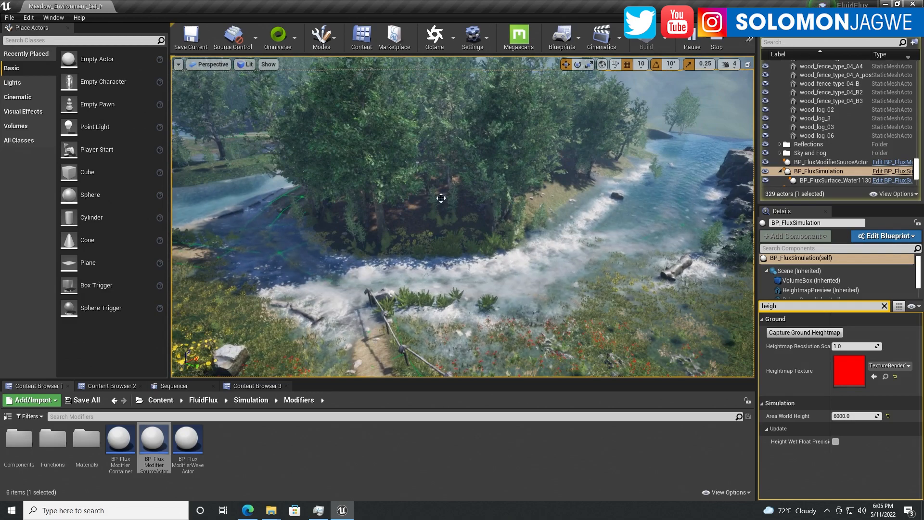
{"action": "left_click_drag", "start_coordinate": [440, 198], "coordinate": [332, 237]}
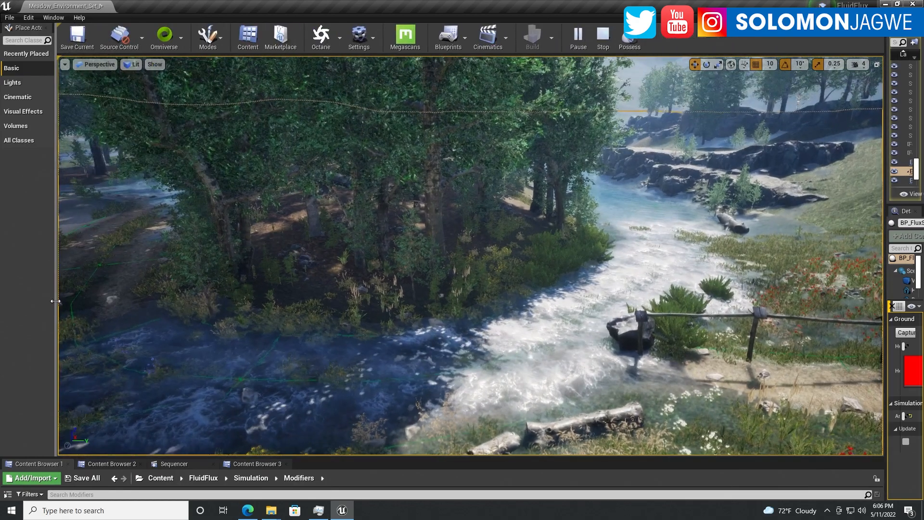
Enlarge the Content Browser to browse the FluidFlux plugin folders
{"action": "left_click_drag", "start_coordinate": [472, 235], "coordinate": [489, 344]}
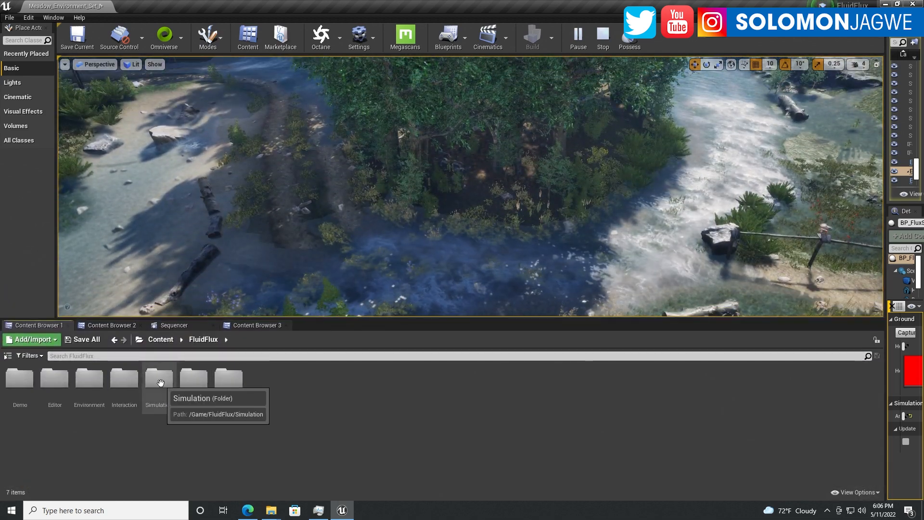
Browse the Simulation Blueprints and Modifiers folders, selecting BP_FluxSimulation and BP_FluxModifierSourceActor
{"action": "double_click", "coordinate": [159, 379]}
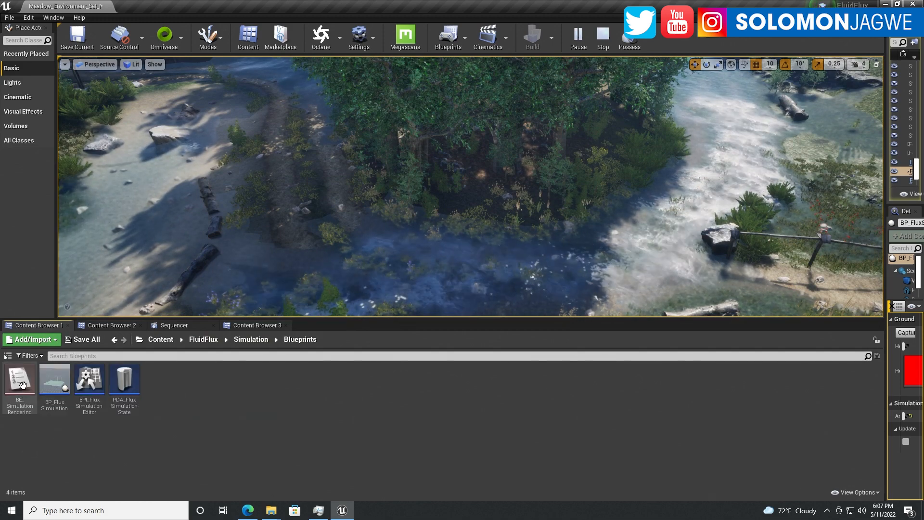
{"action": "left_click", "coordinate": [54, 378]}
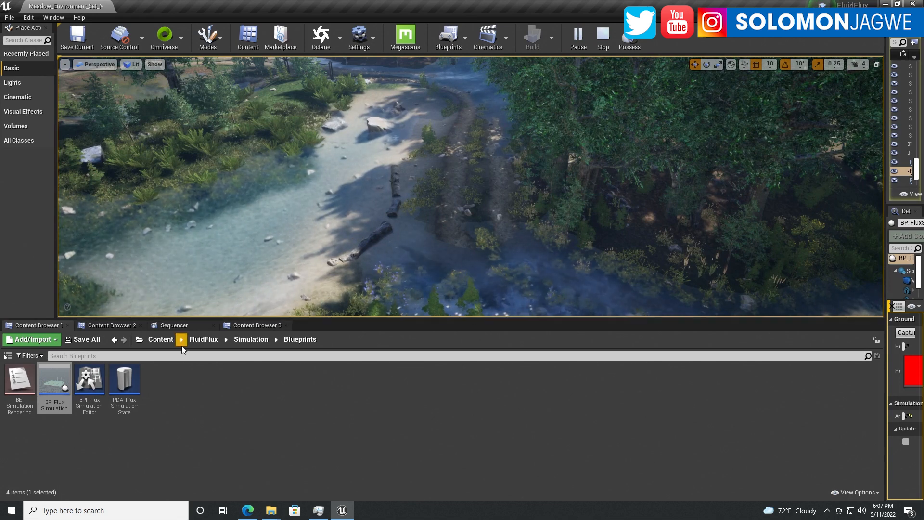
{"action": "mouse_move", "coordinate": [54, 380]}
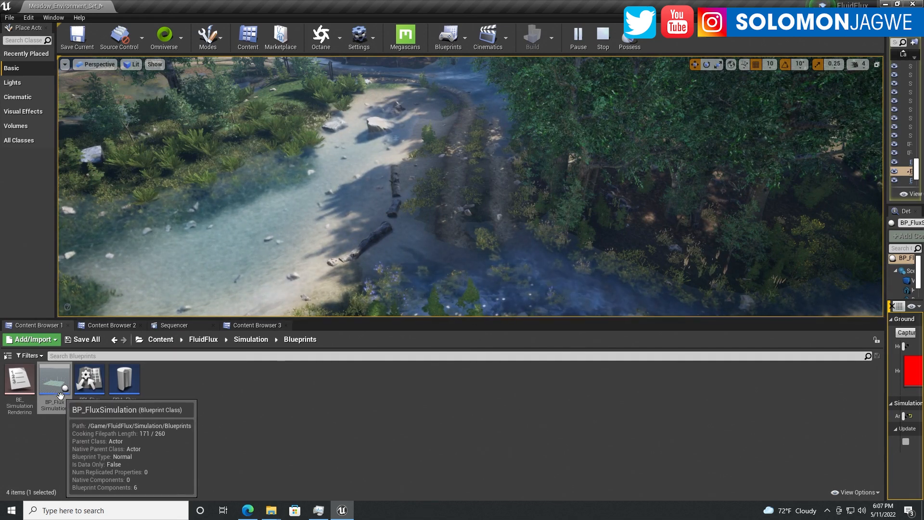
{"action": "left_click", "coordinate": [251, 338]}
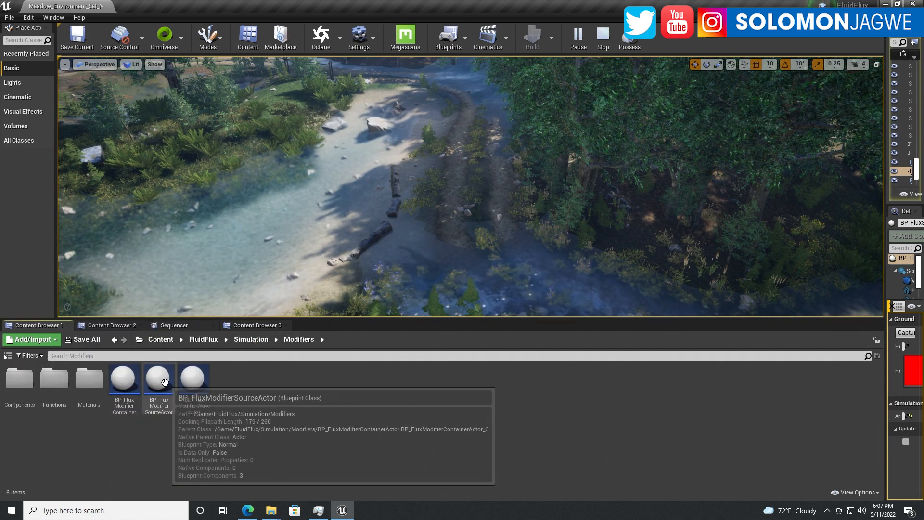
{"action": "left_click", "coordinate": [158, 377]}
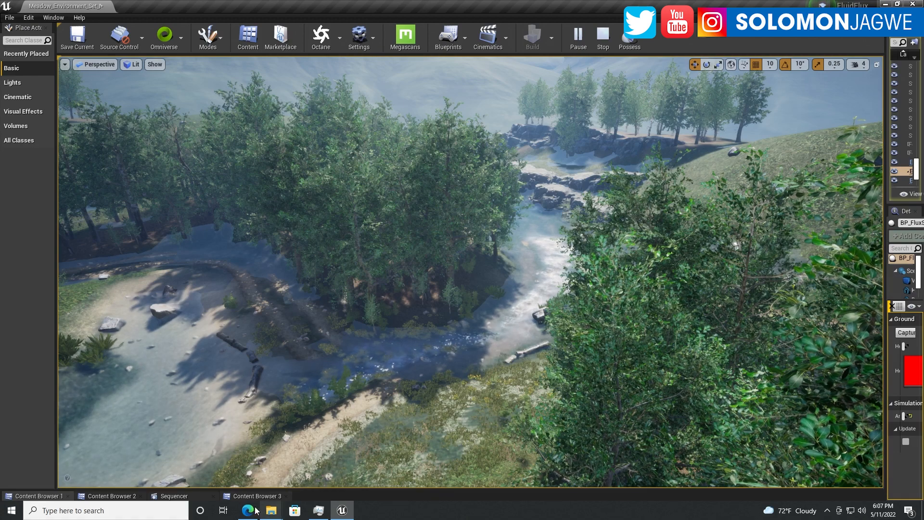
Switch to the Fluid Flux marketplace page in Edge
{"action": "left_click", "coordinate": [247, 510]}
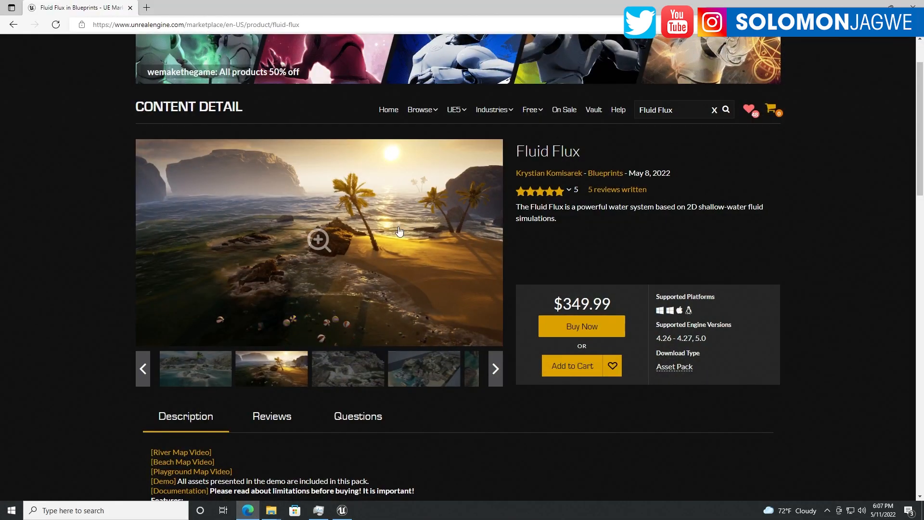
{"action": "mouse_move", "coordinate": [314, 247]}
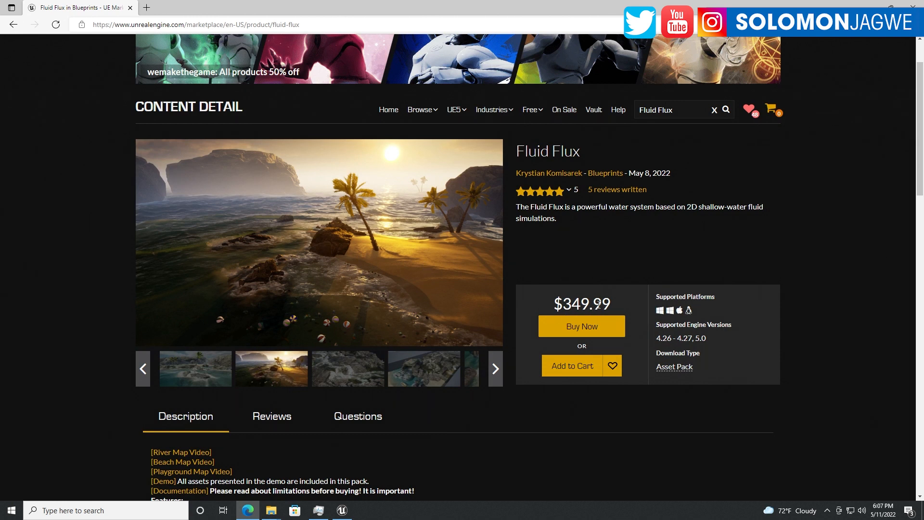
{"action": "mouse_move", "coordinate": [319, 242]}
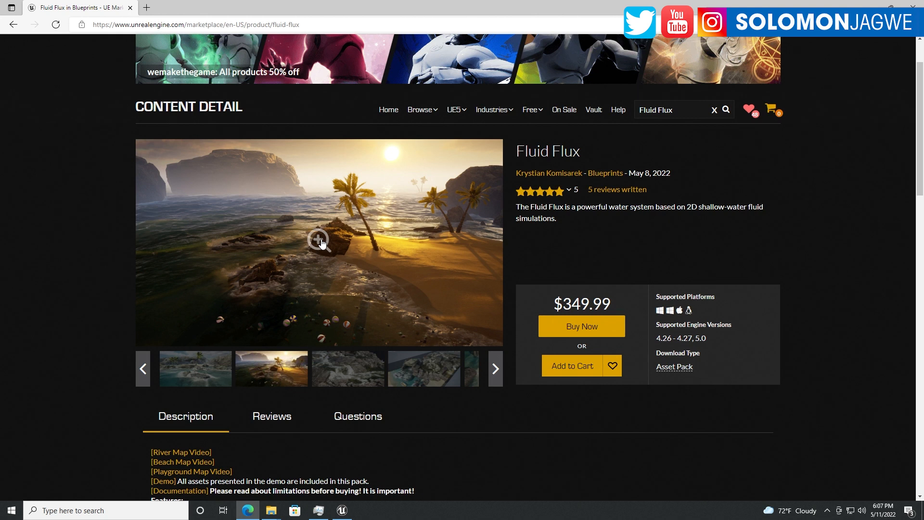
{"action": "mouse_move", "coordinate": [283, 371]}
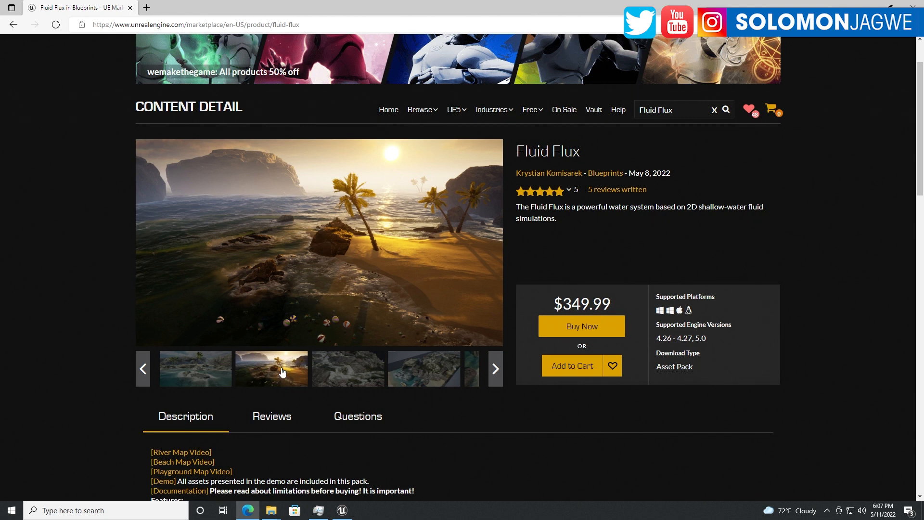
{"action": "mouse_move", "coordinate": [364, 247]}
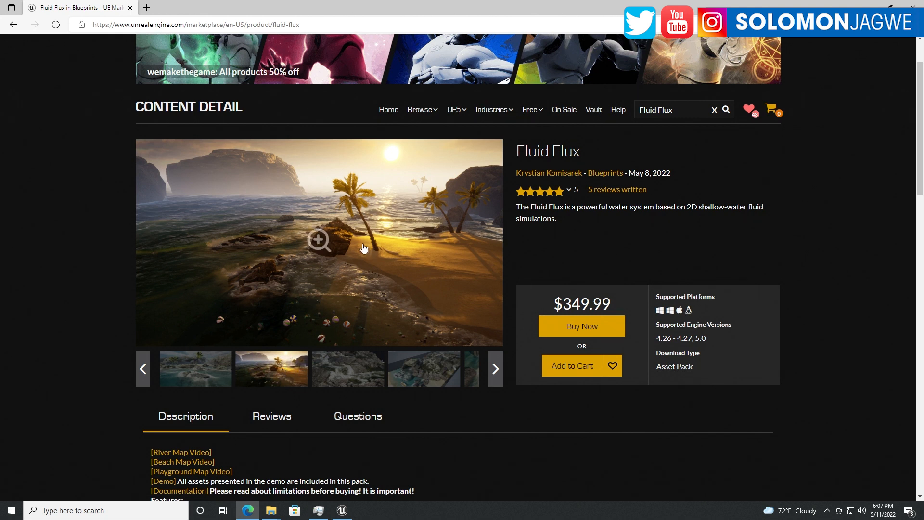